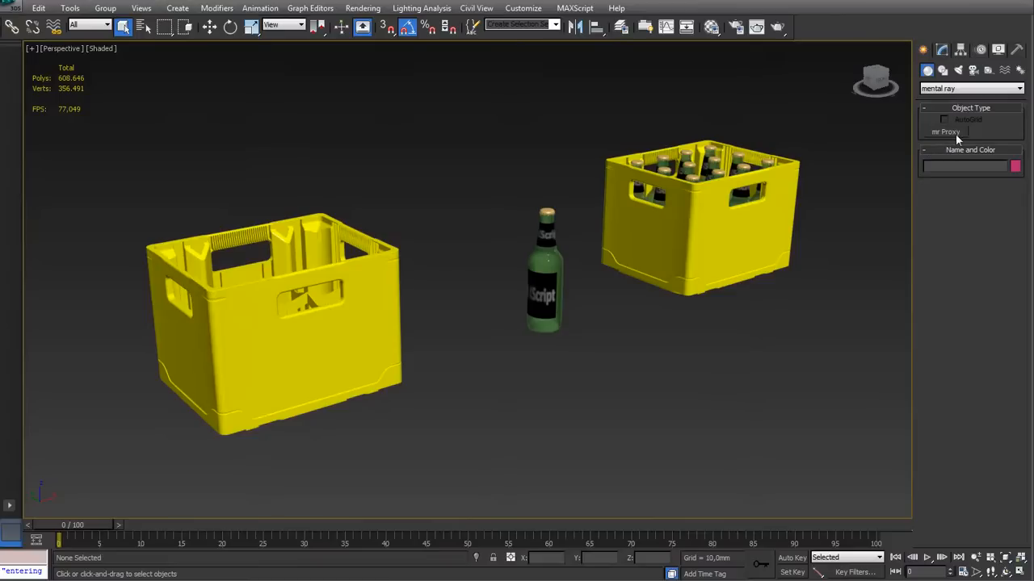
mouse_move(952, 139)
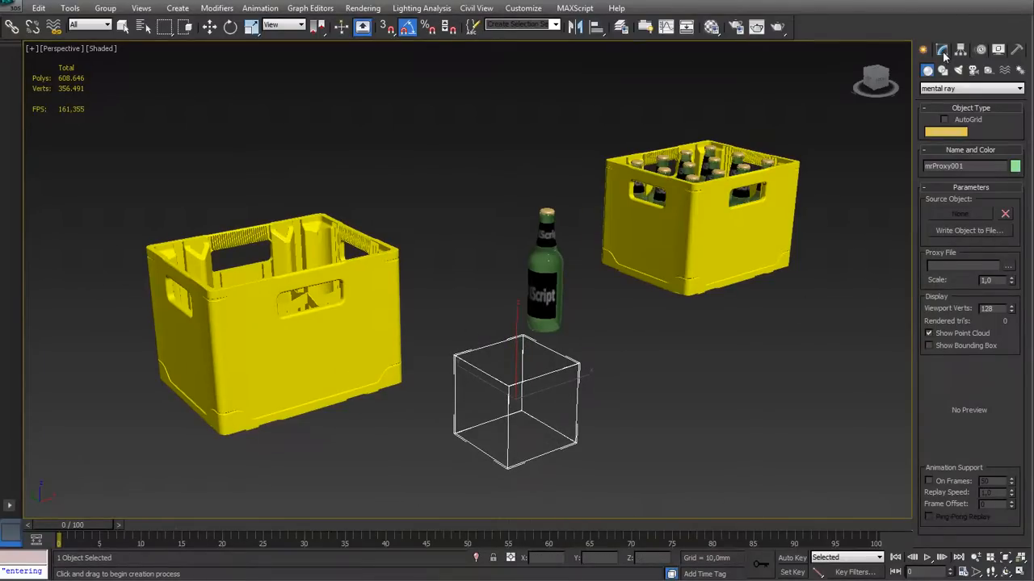
- Write the Casing001-sourced mr Proxy to file, overwriting the existing proxy file
click(948, 49)
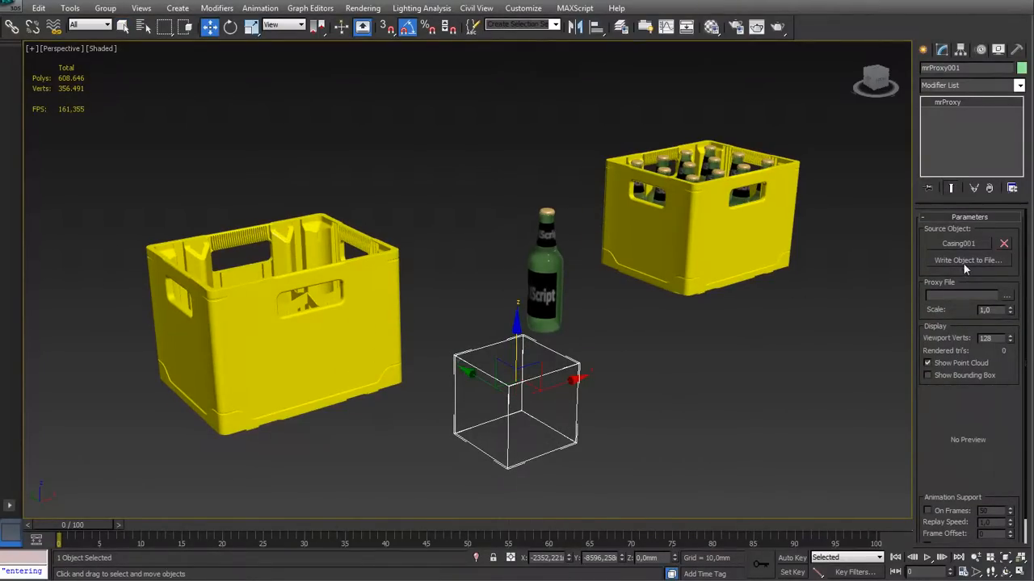
click(967, 260)
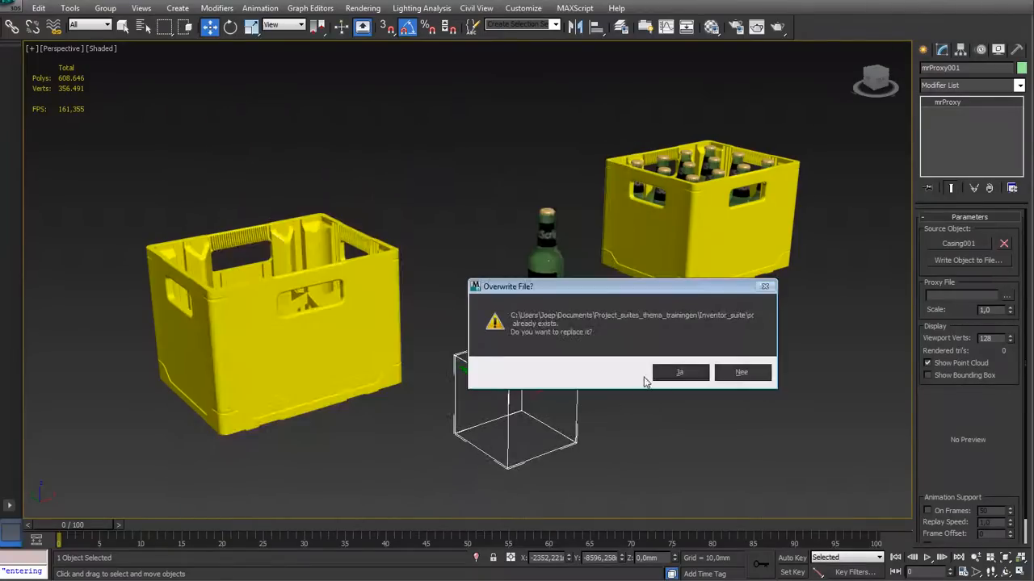
click(680, 372)
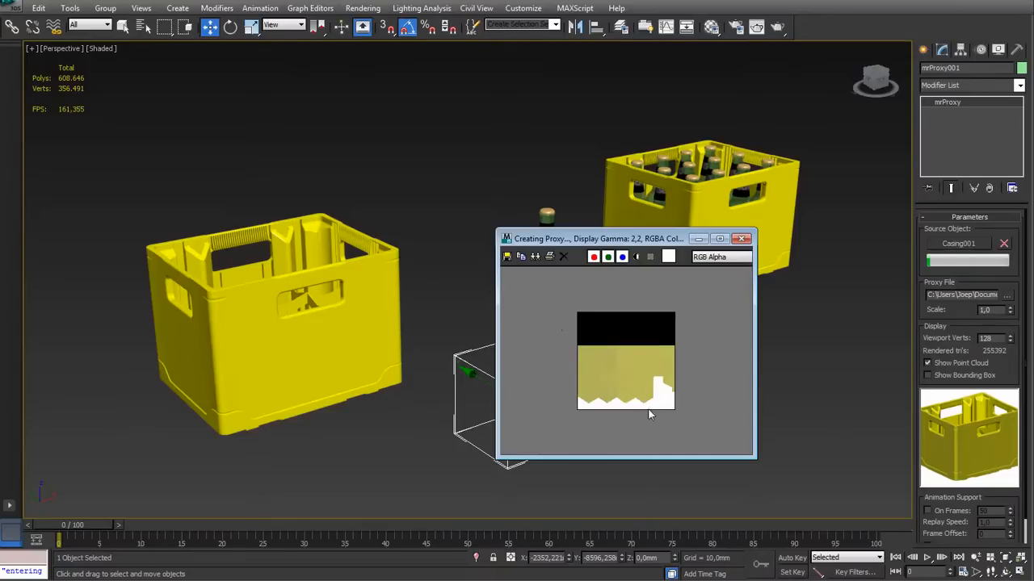
click(742, 237)
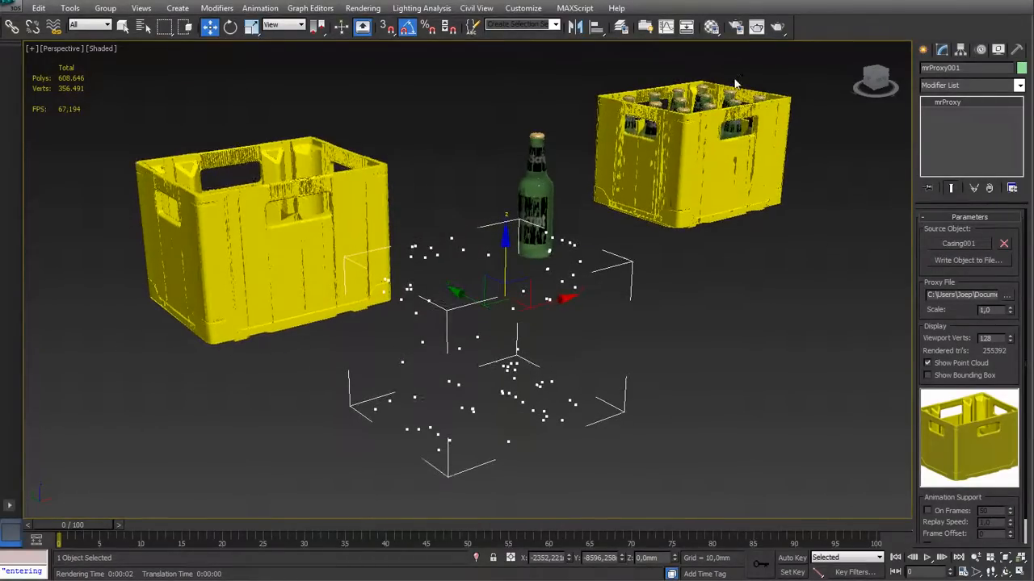
- Render the Perspective view to compare the proxy crate with the originals
click(775, 29)
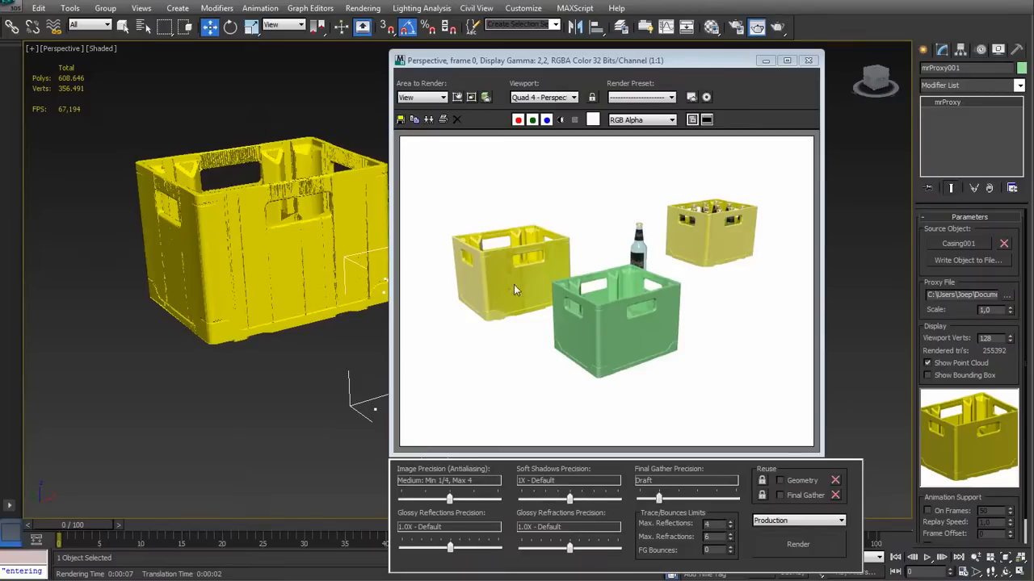
mouse_move(508, 299)
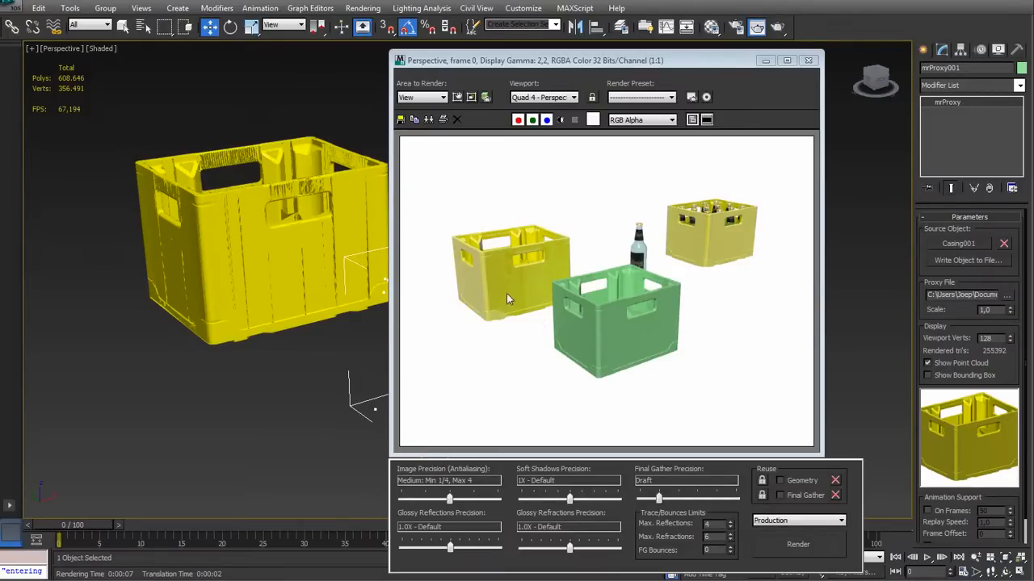
mouse_move(553, 326)
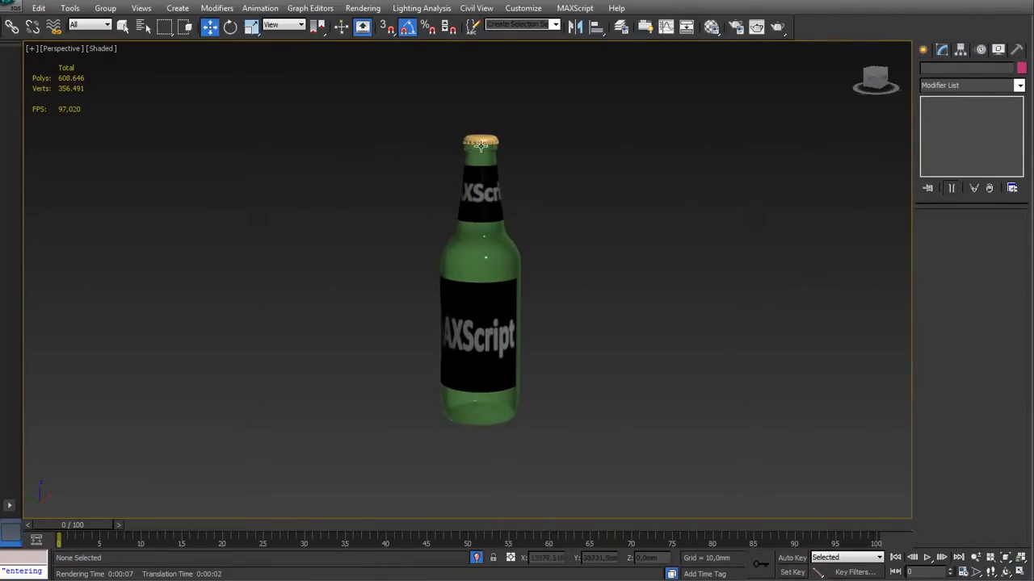
- Select the crown cap of the isolated beer bottle
click(483, 146)
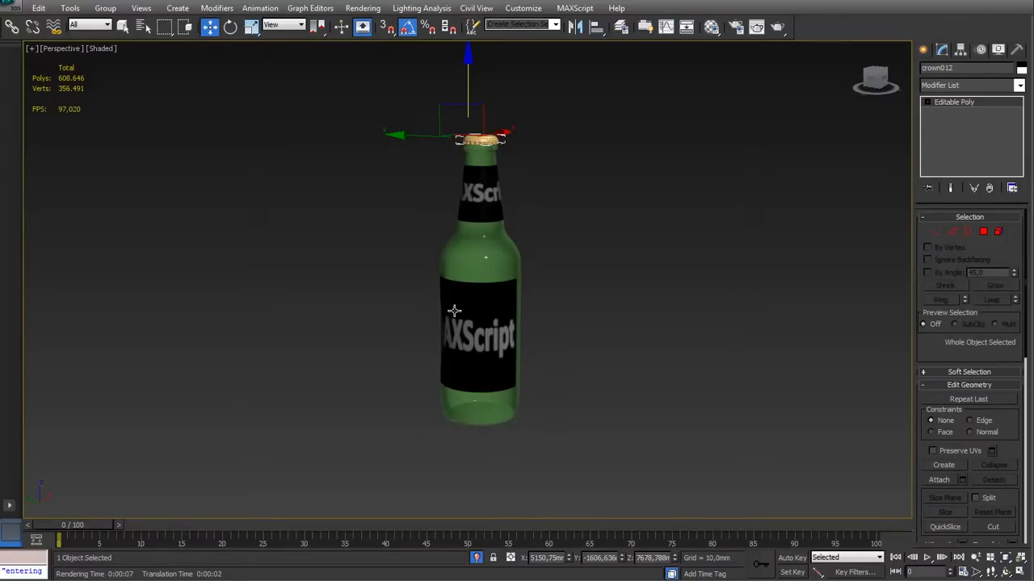
mouse_move(397, 346)
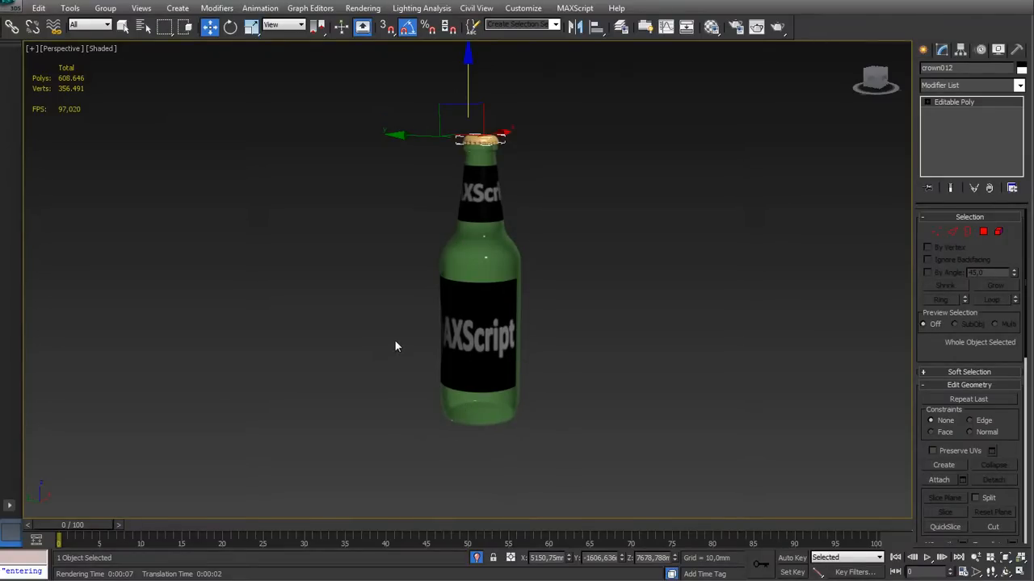
mouse_move(399, 406)
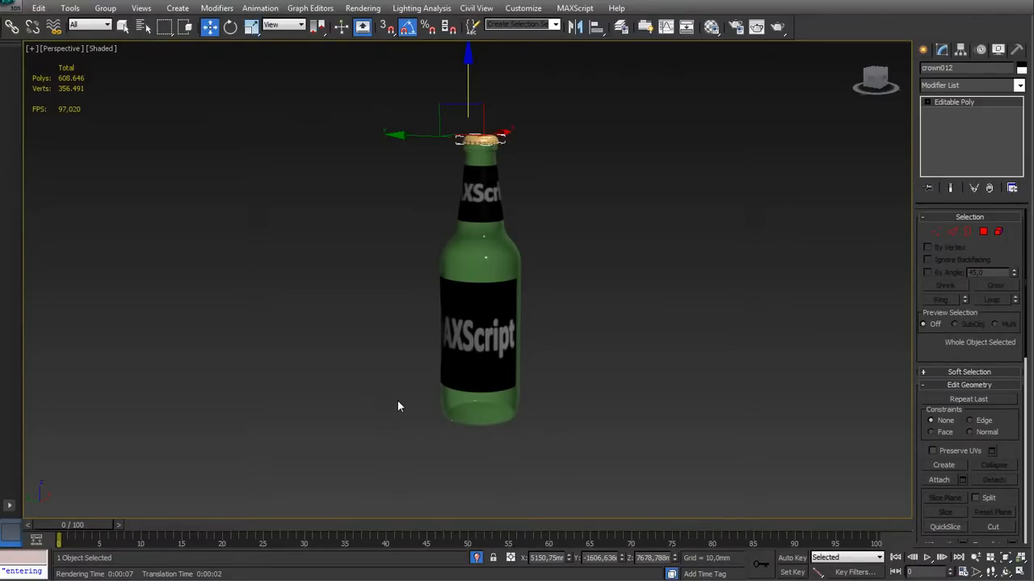
mouse_move(390, 123)
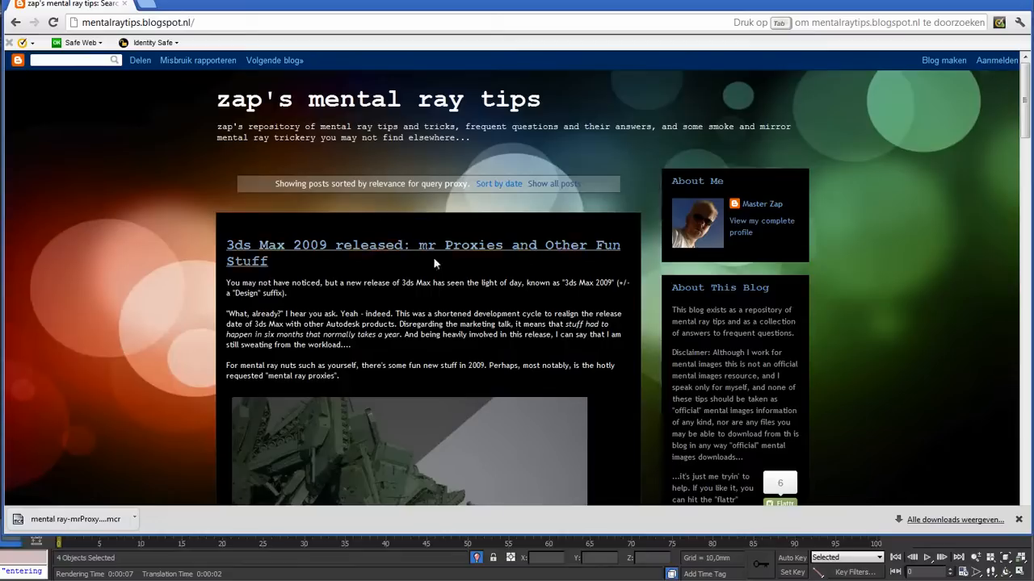
mouse_move(695, 234)
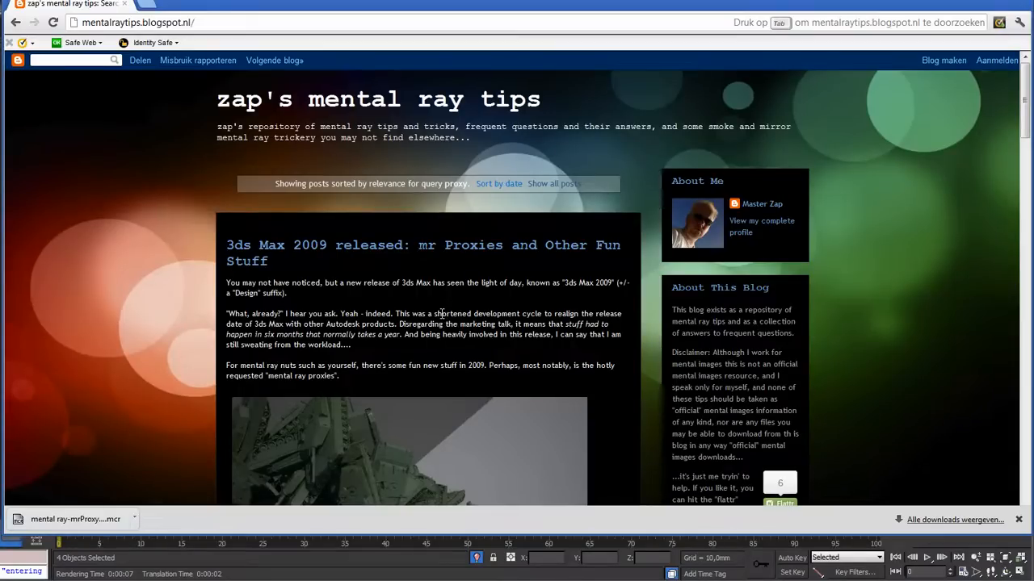
- Scroll through the 'mr Proxies and Other Fun Stuff' blog post
scroll(down, 3)
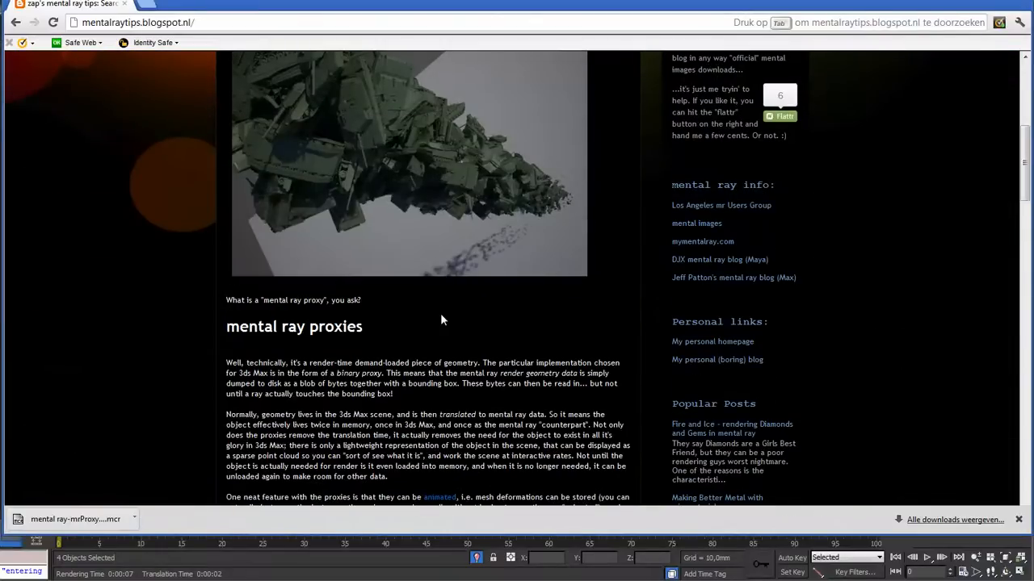
scroll(up, 3)
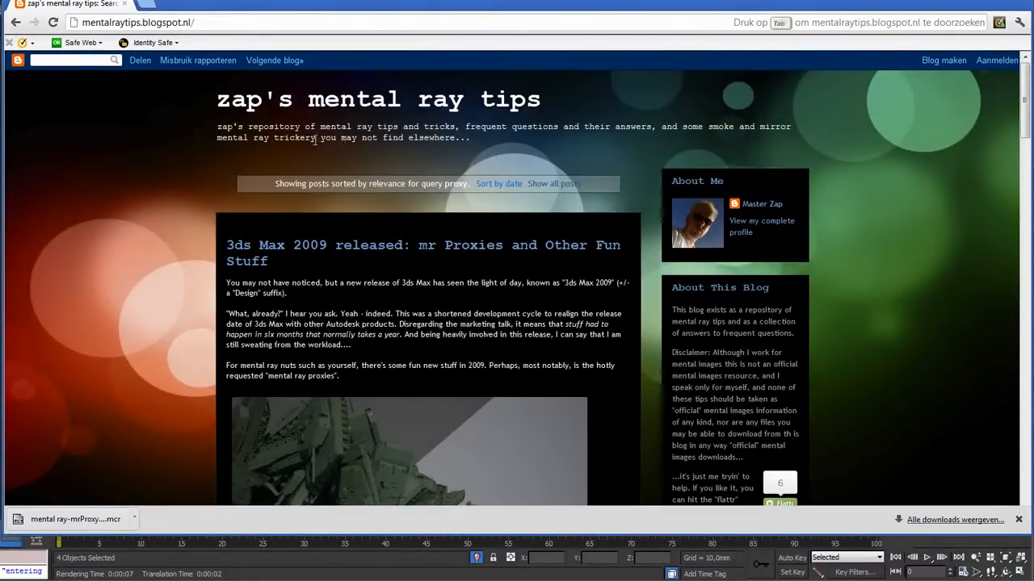
mouse_move(266, 272)
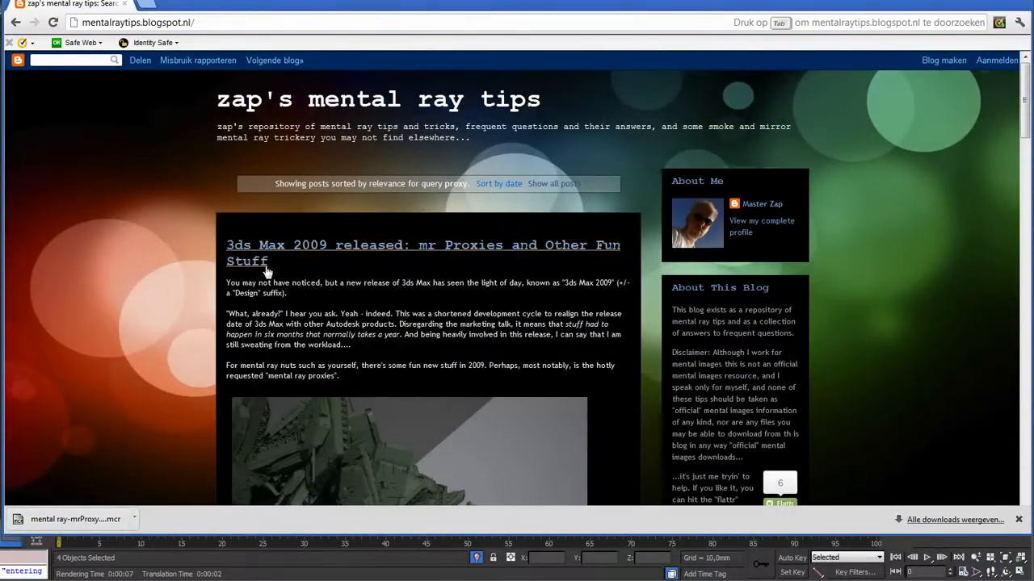
scroll(down, 3)
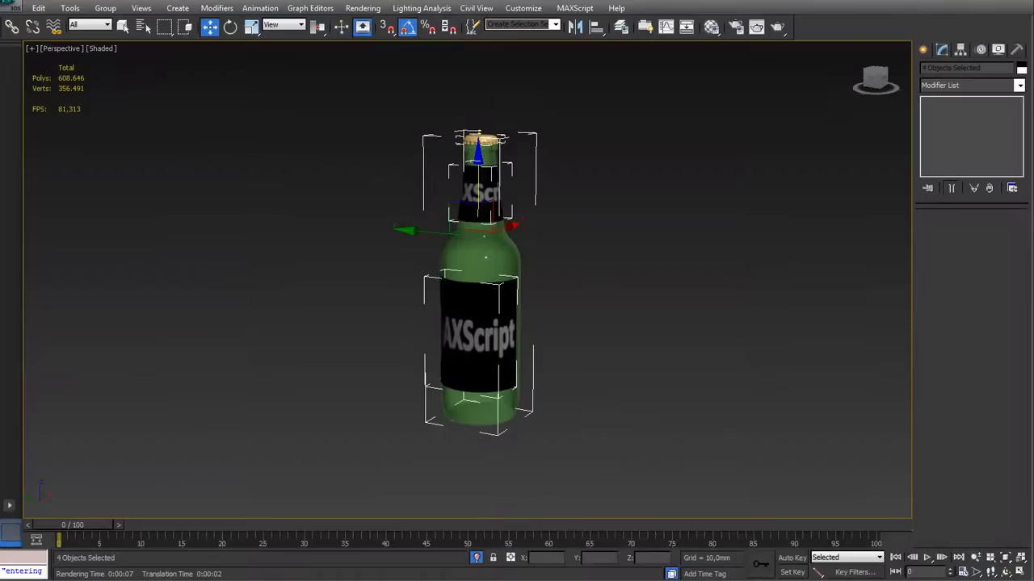
- Load the mental ray-mrProxyBake.ms script from the finals folder
click(574, 8)
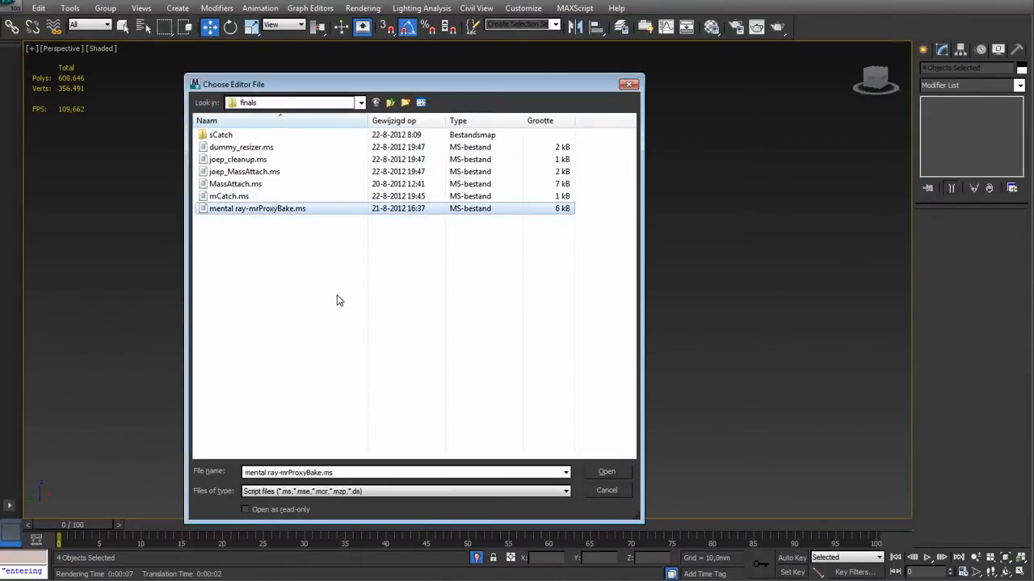
click(607, 471)
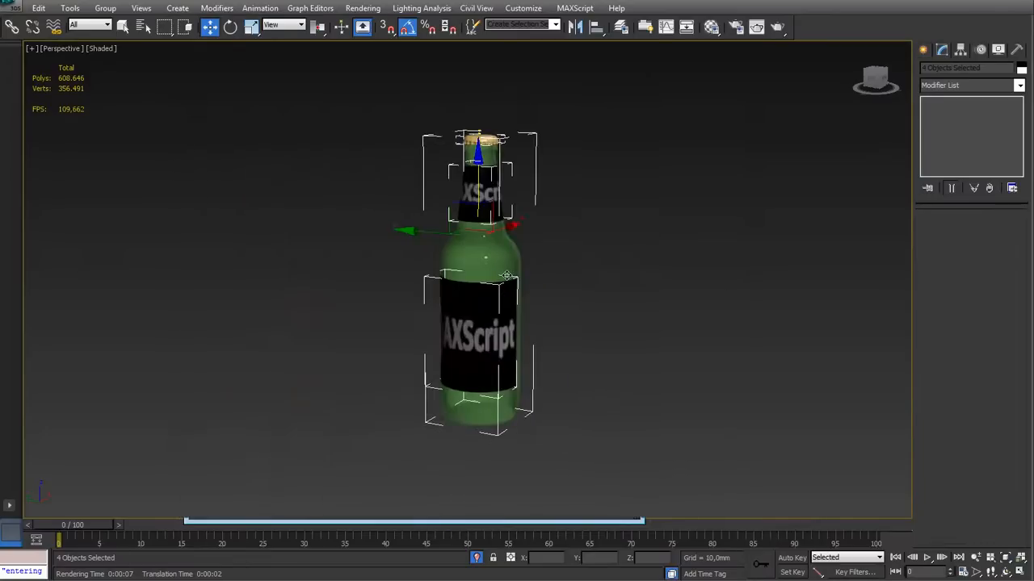
click(522, 8)
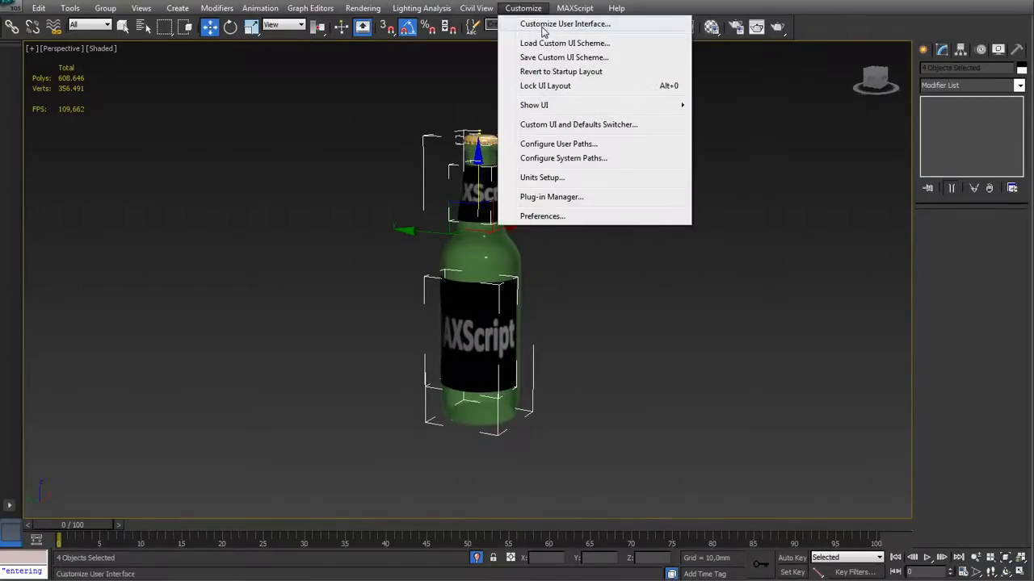
- Add the mental ray category's Convert Object(s) to mental ray Proxy command to the Tools menu
click(565, 23)
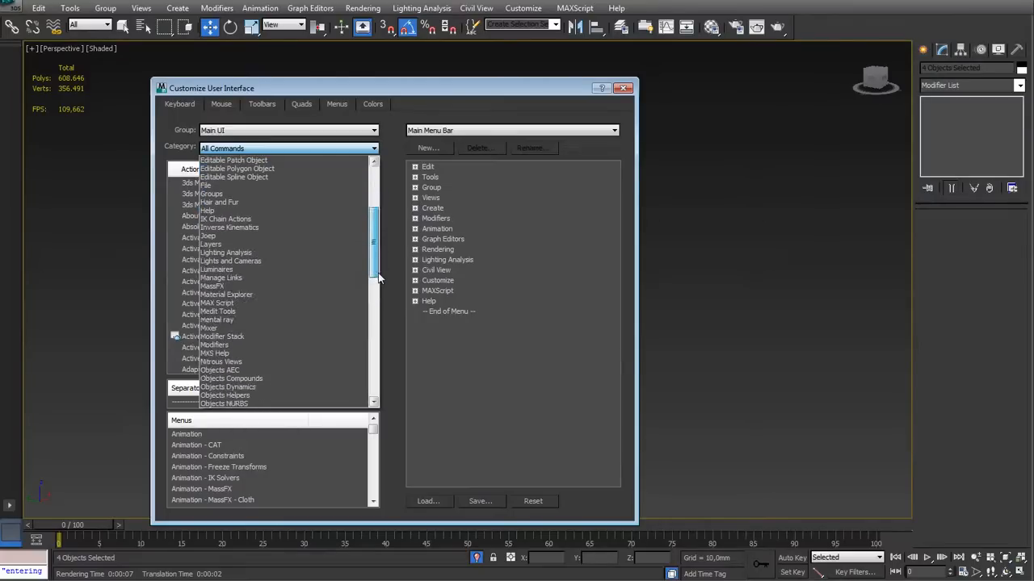
click(217, 303)
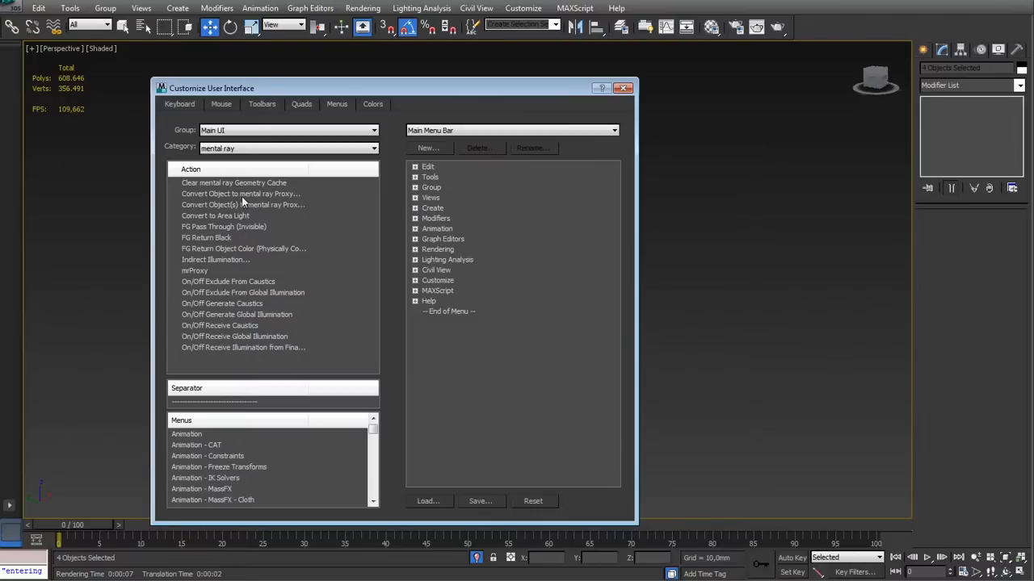
click(240, 194)
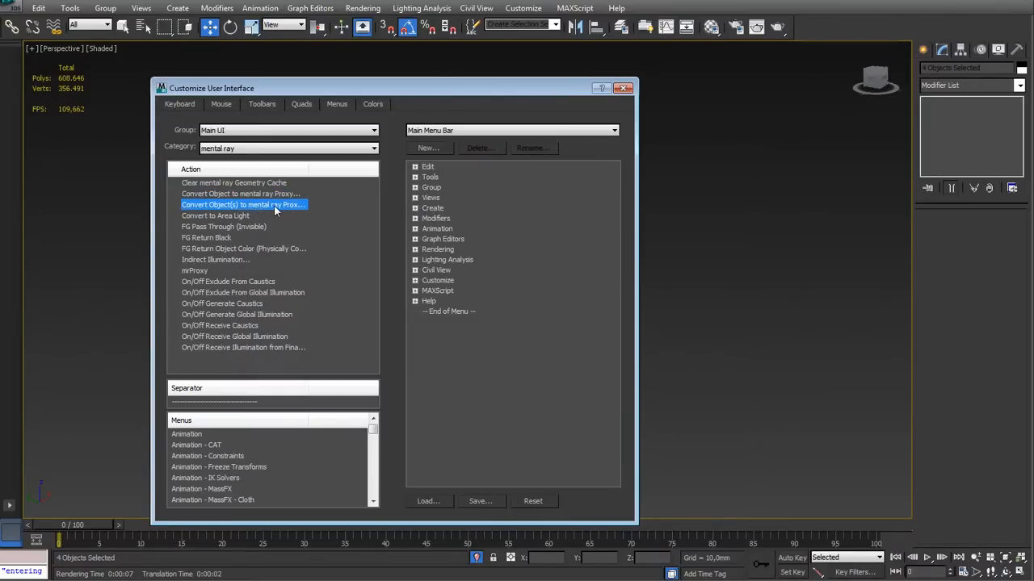
click(430, 177)
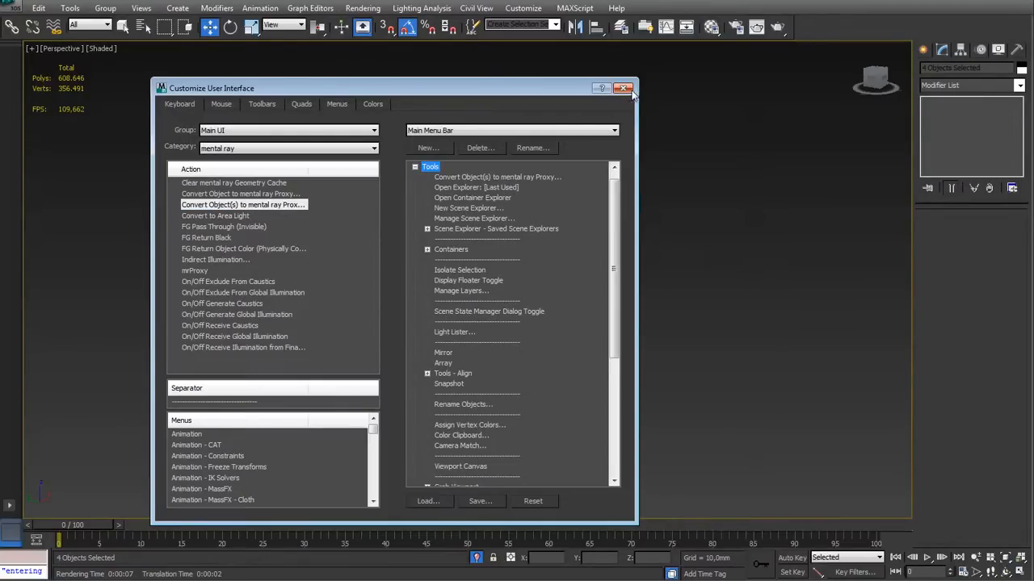
click(623, 88)
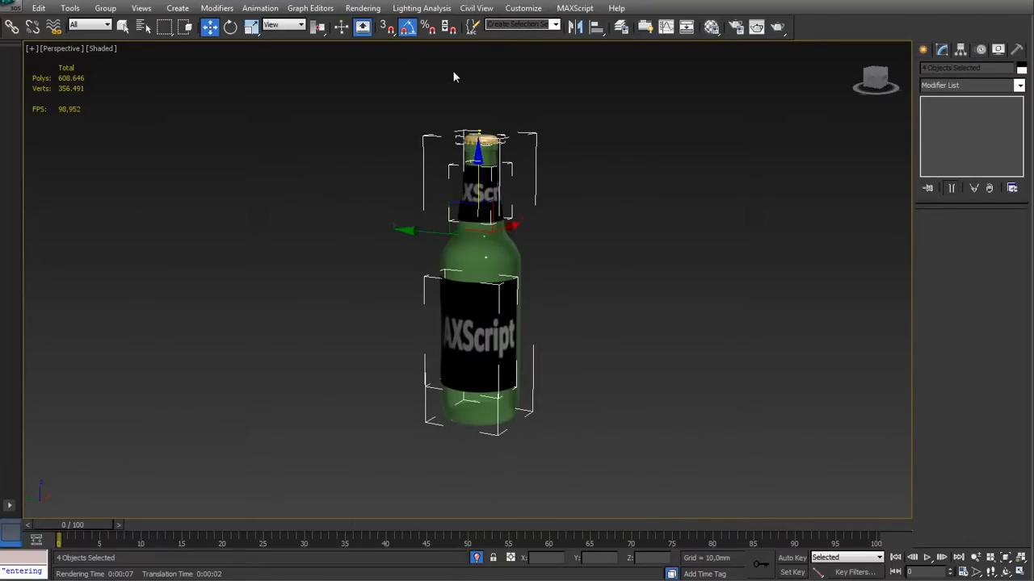
- Run Convert Object(s) to mental ray Proxy on the bottle parts, saving files with prefix 'bottle'
click(60, 9)
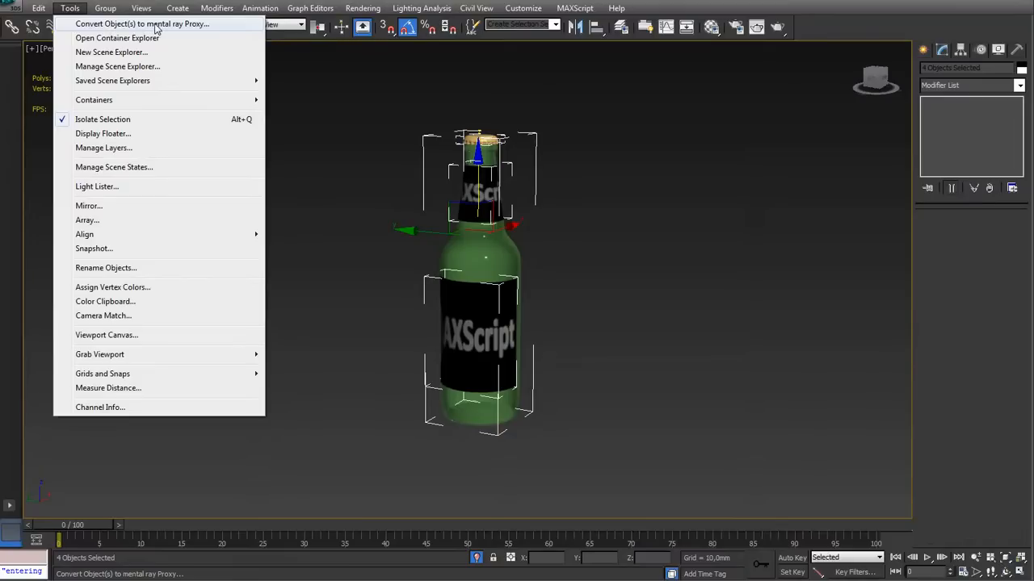
click(144, 23)
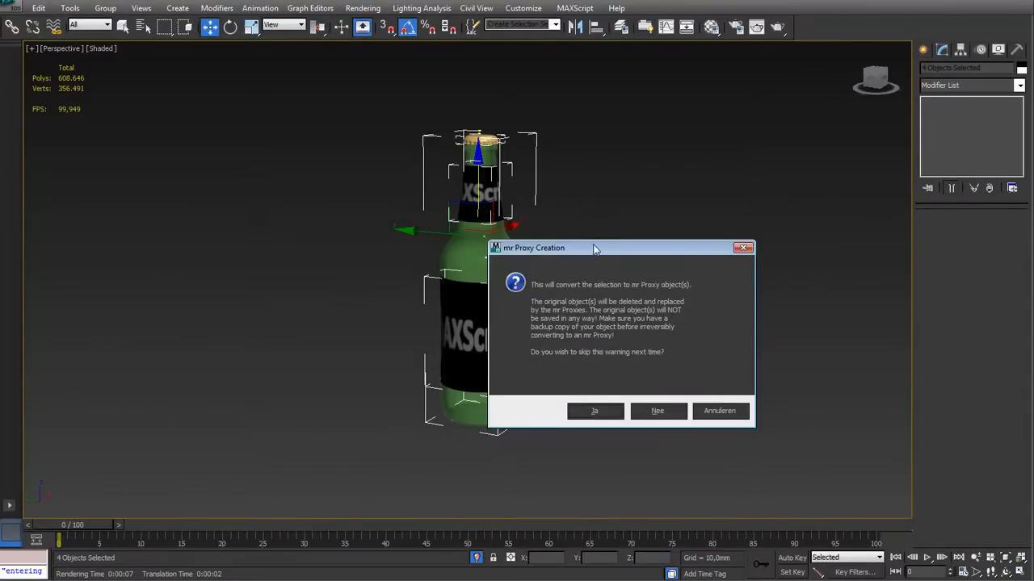
drag(593, 248, 172, 82)
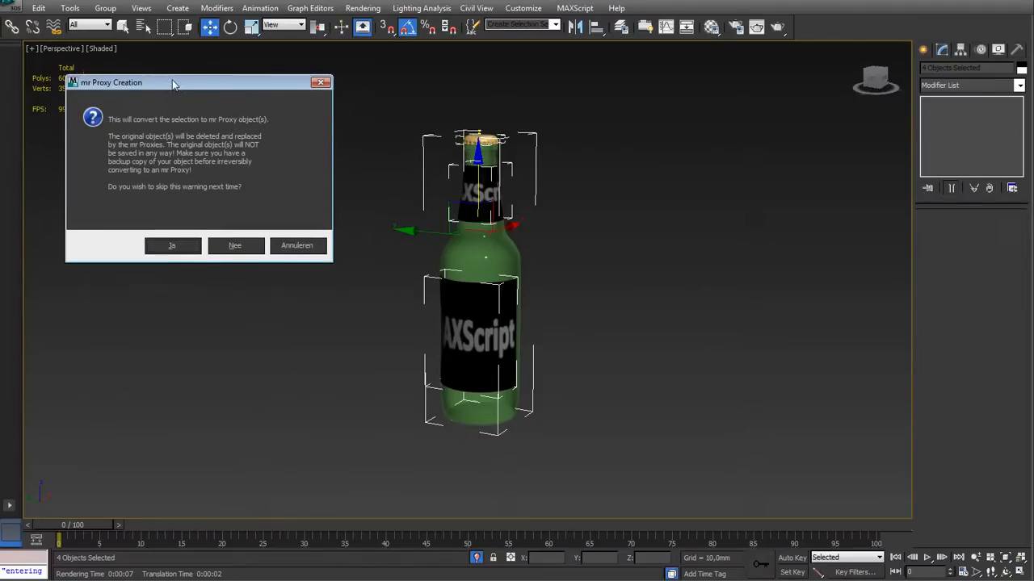
mouse_move(615, 354)
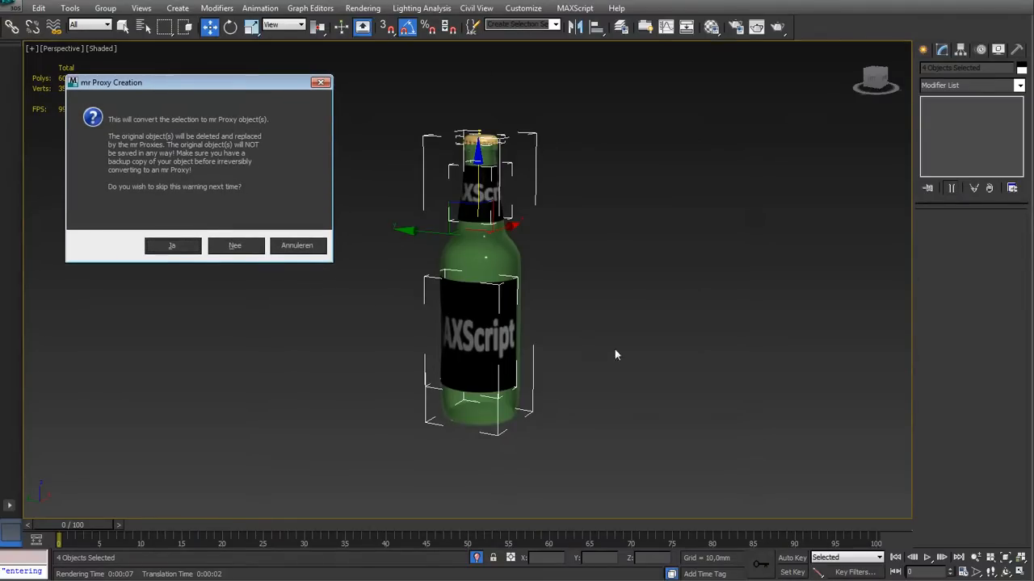
mouse_move(460, 181)
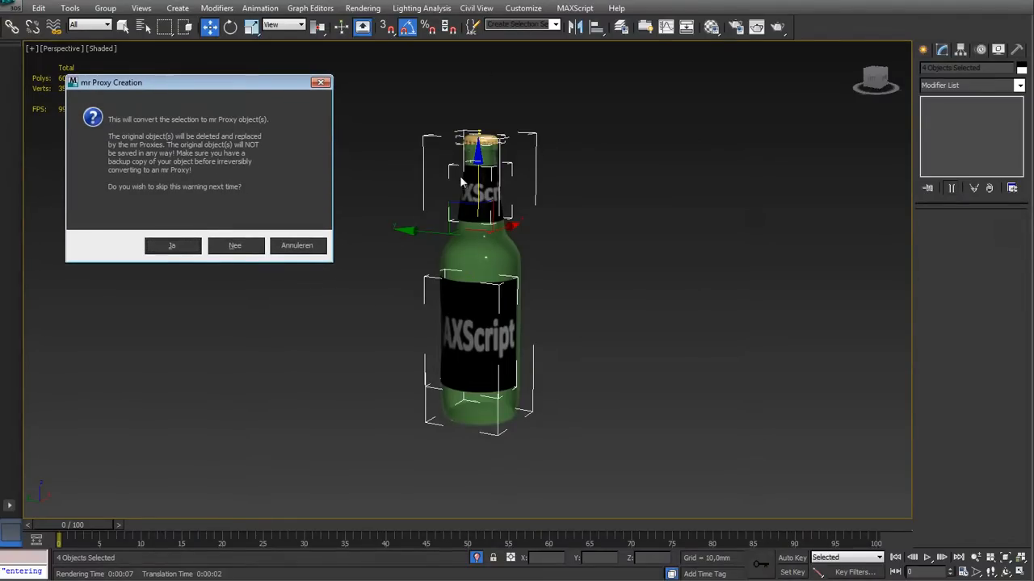
mouse_move(429, 244)
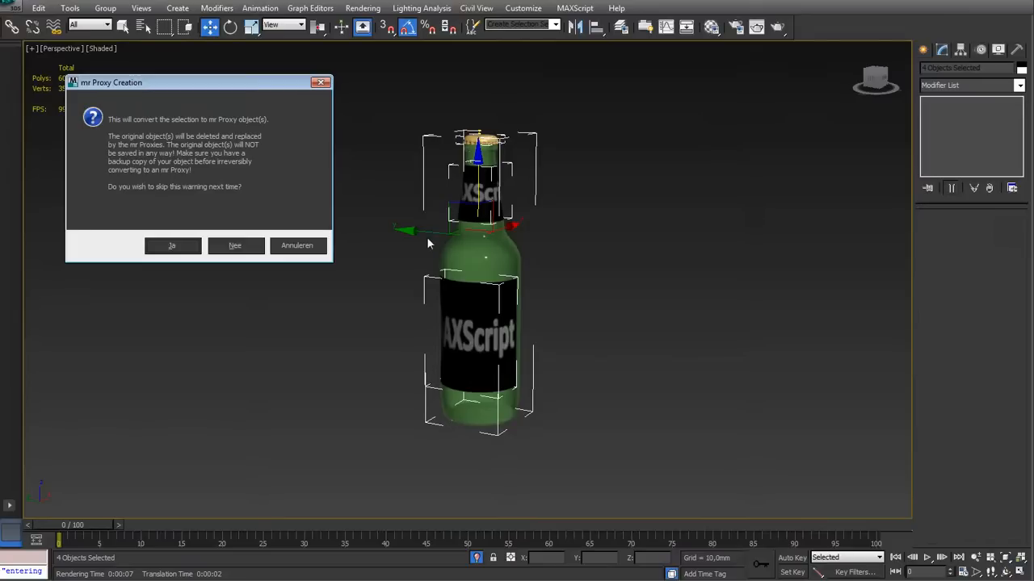
mouse_move(235, 260)
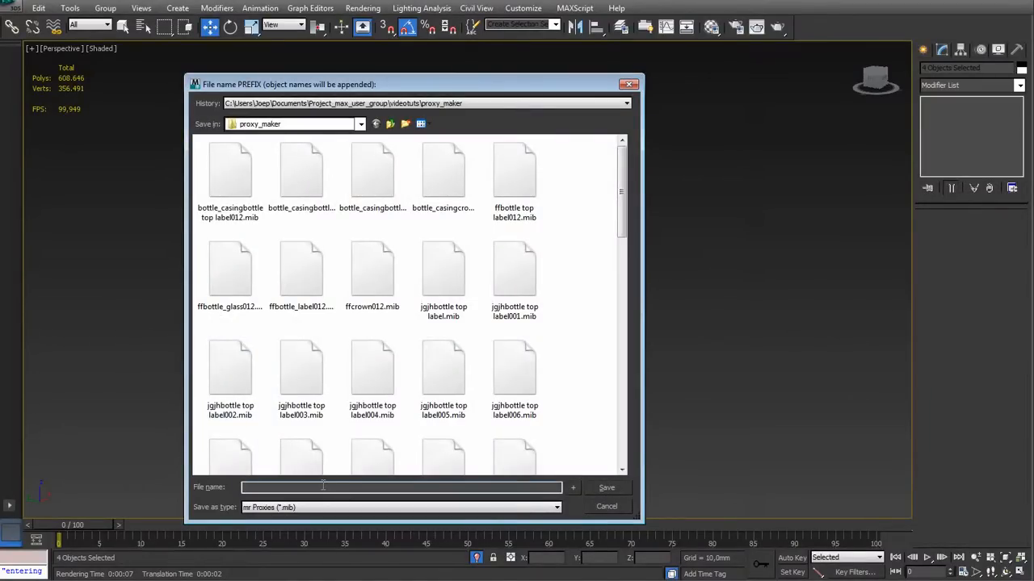
text(bottle)
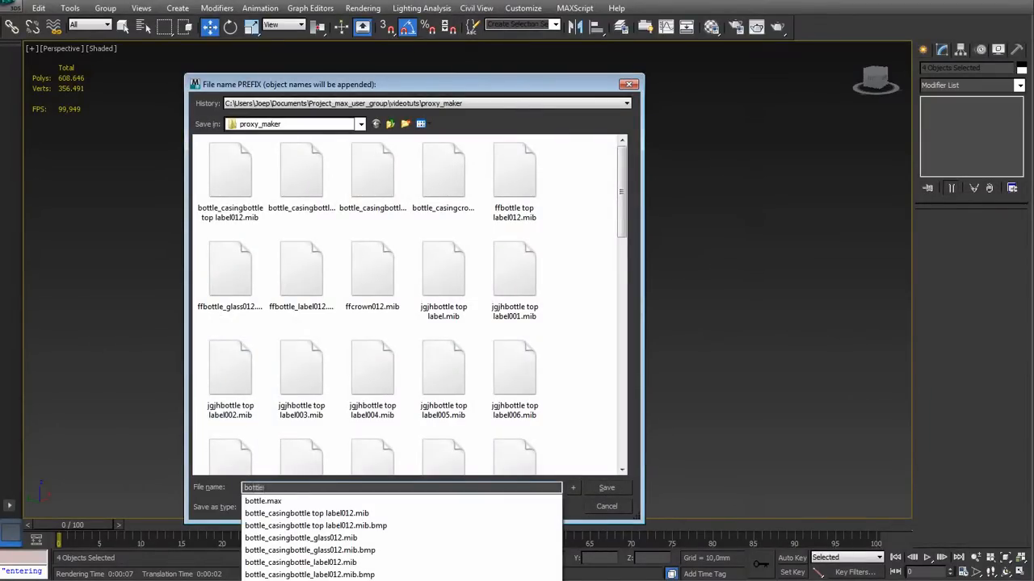
click(608, 487)
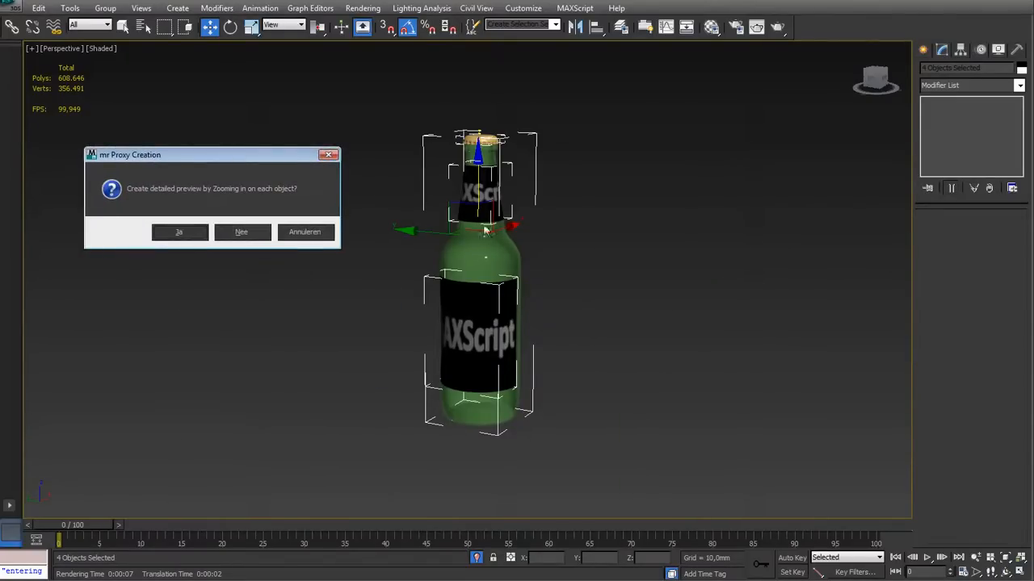
click(178, 232)
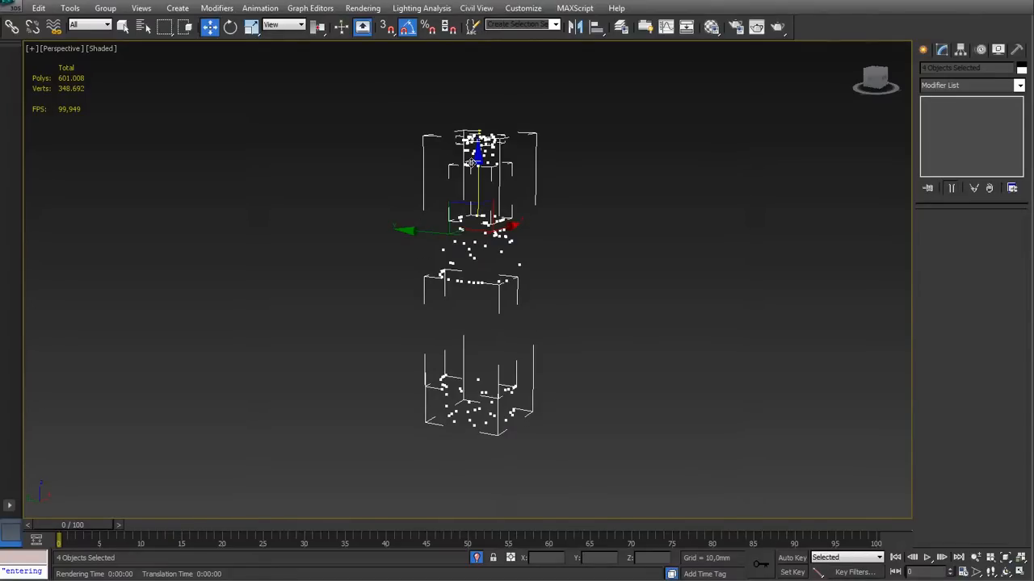
- Render the Perspective view of the proxy bottle
click(776, 27)
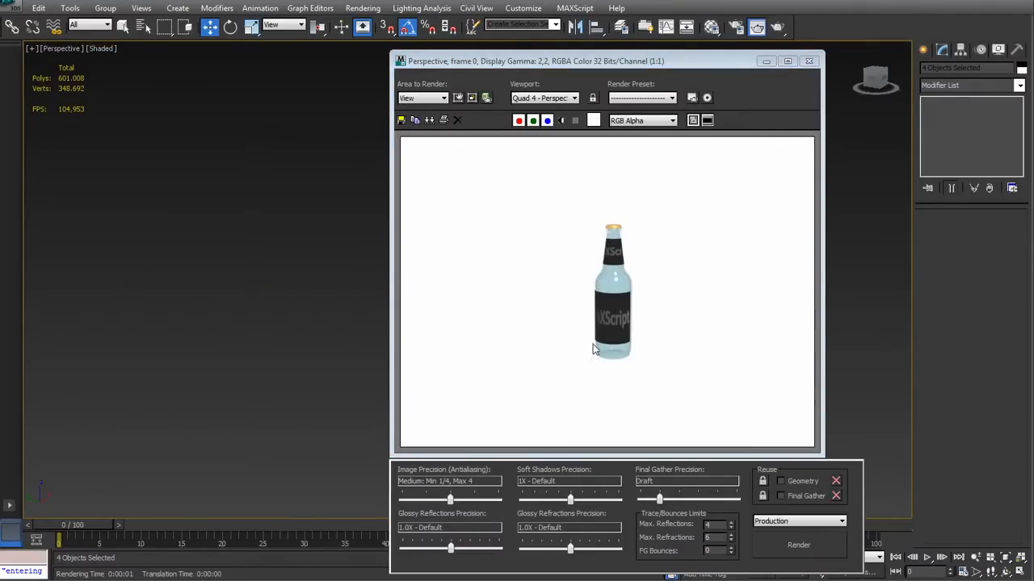
mouse_move(654, 341)
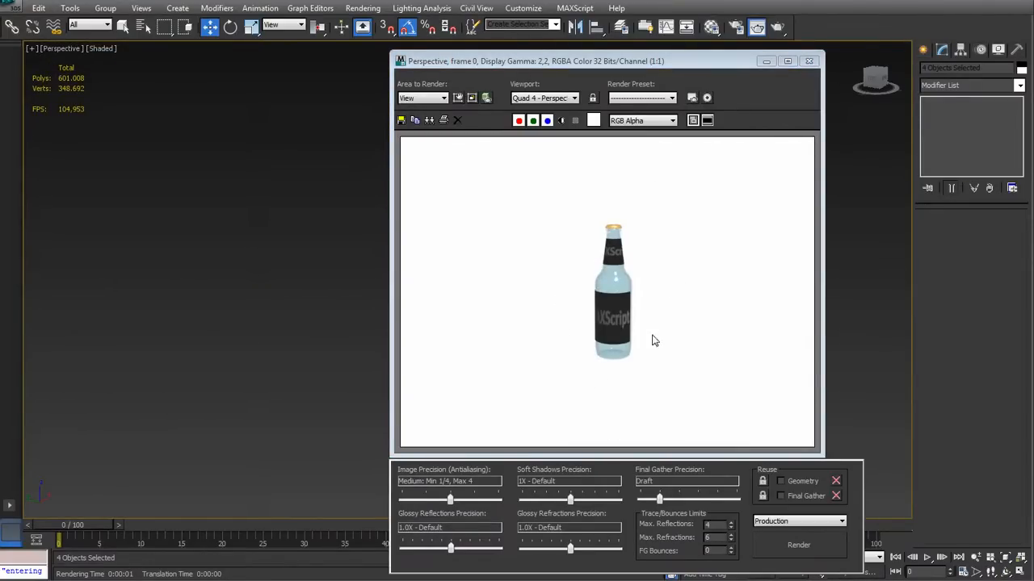
mouse_move(651, 327)
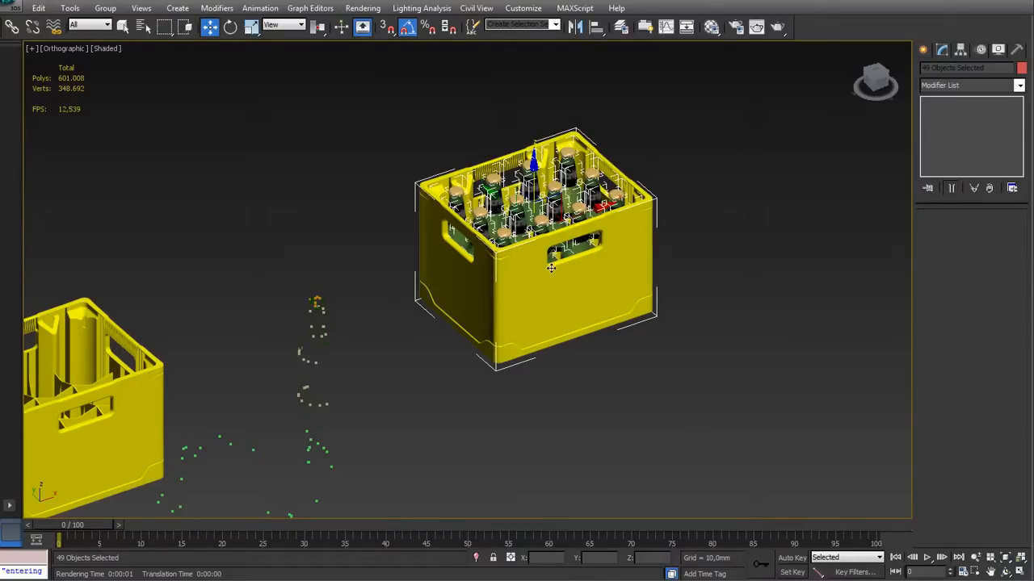
mouse_move(541, 117)
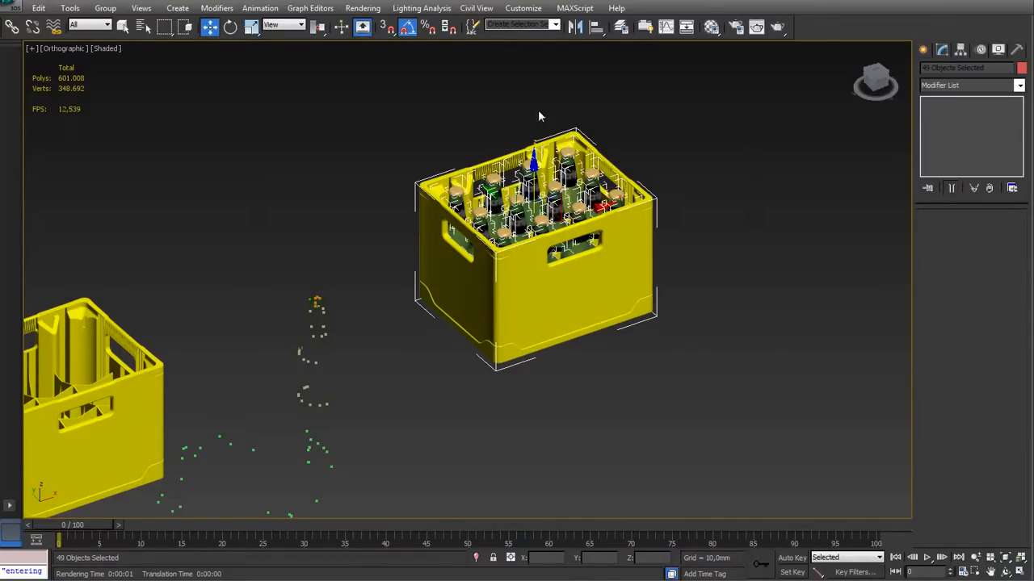
- Run the mAXScript Catcher script from the MAXScript menu
click(576, 8)
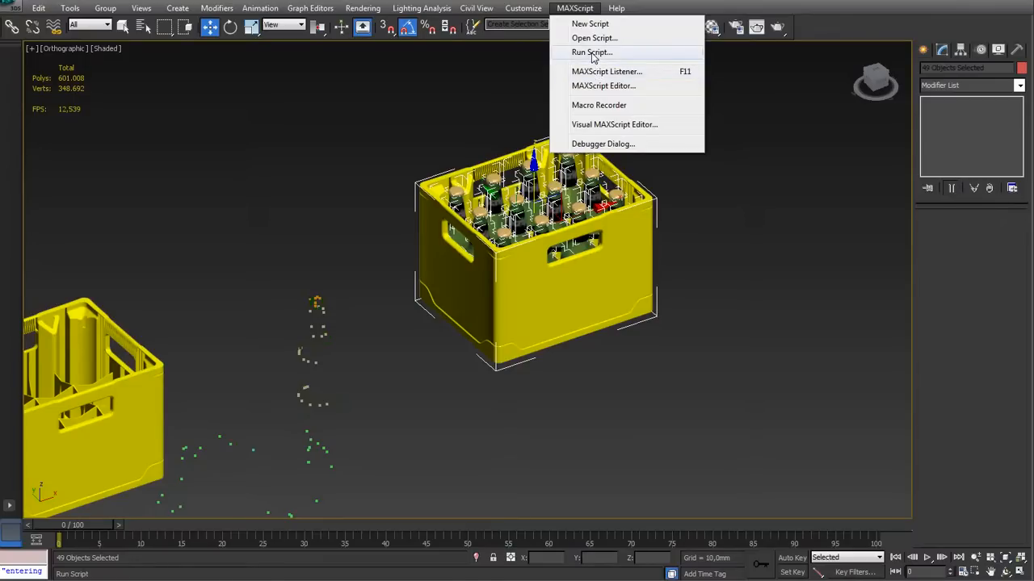
click(590, 52)
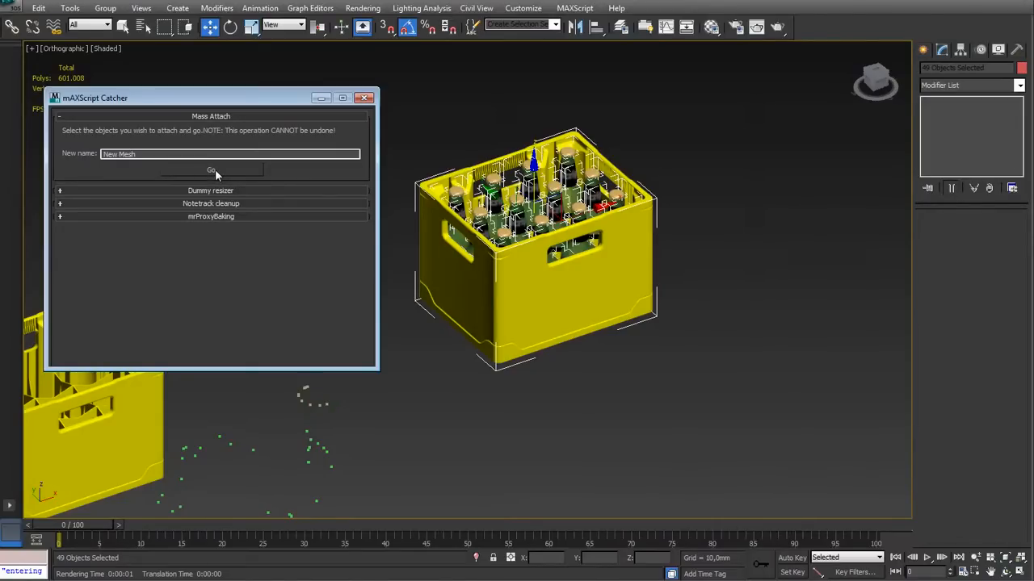
- Mass Attach the 49 objects into New Mesh, then run the mrProxyBaking Check
click(210, 170)
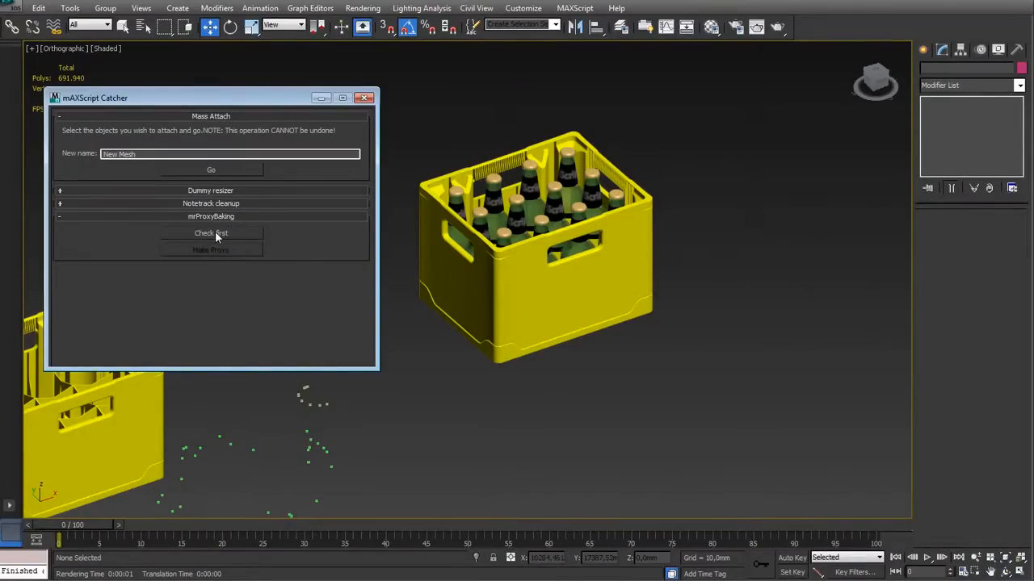
click(210, 232)
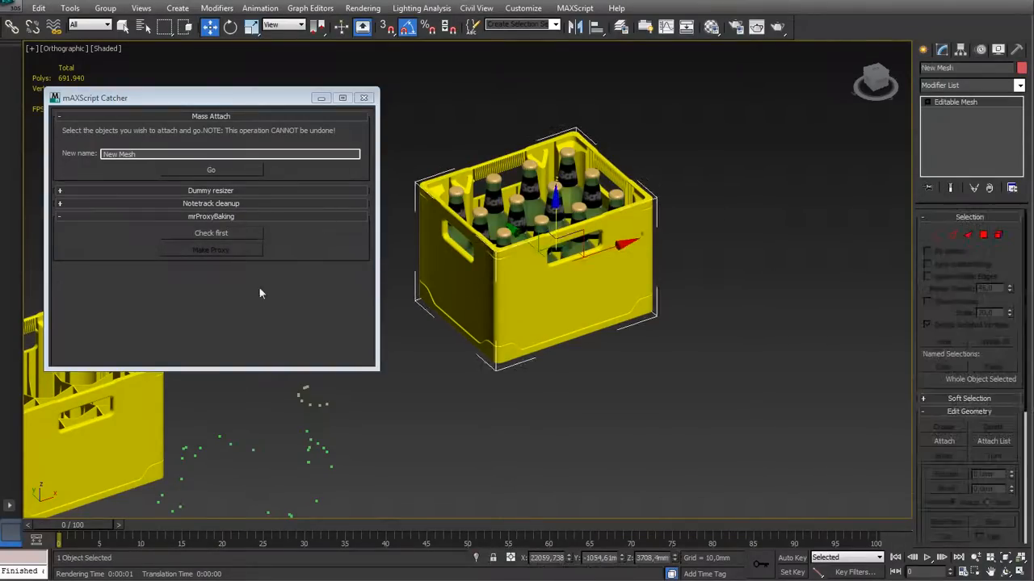
click(211, 250)
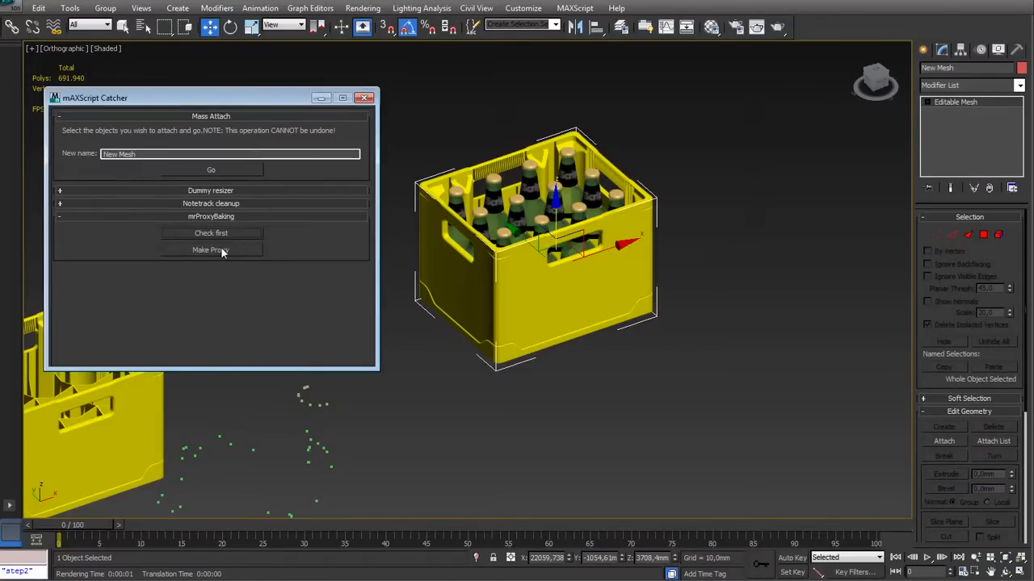
- Bake the merged crate mesh into an mr Proxy, overwriting the existing .mib file, then select it
click(211, 250)
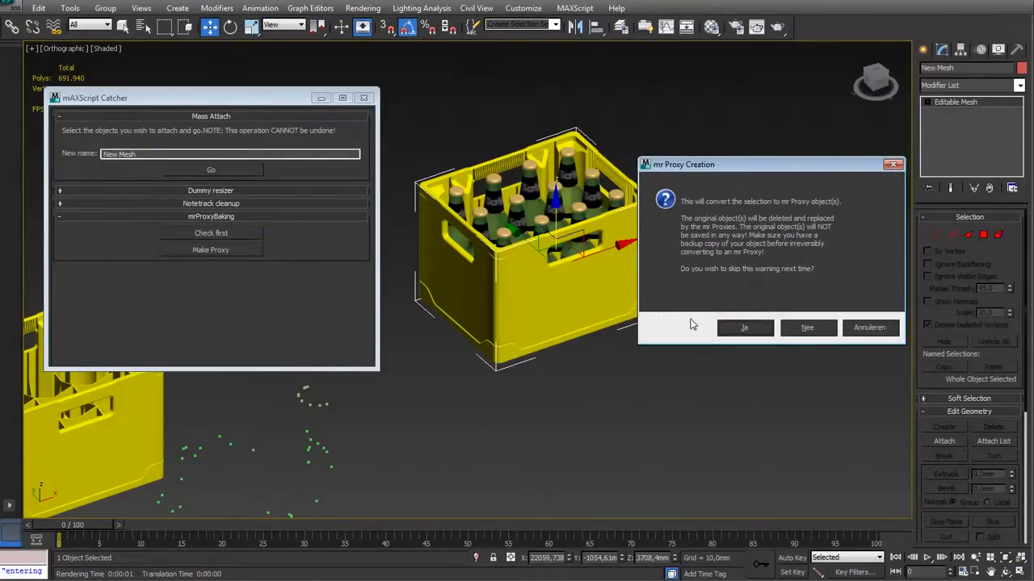
click(745, 328)
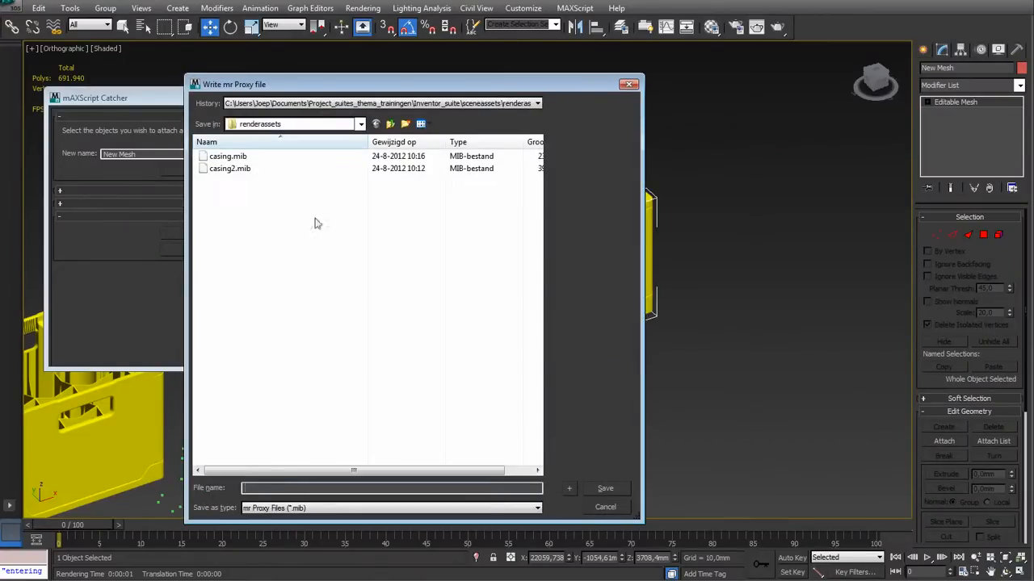
click(604, 489)
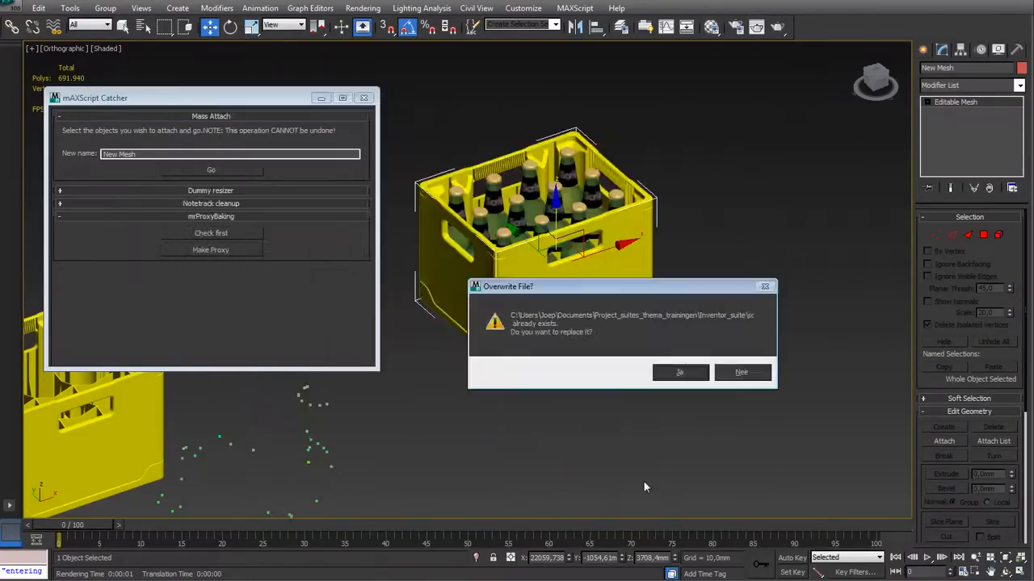
click(680, 373)
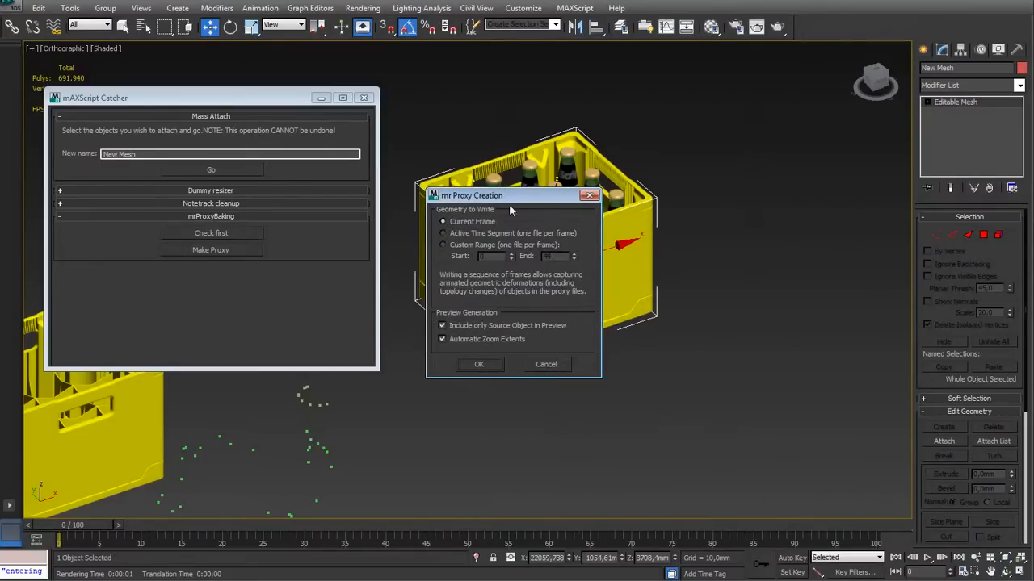
click(480, 364)
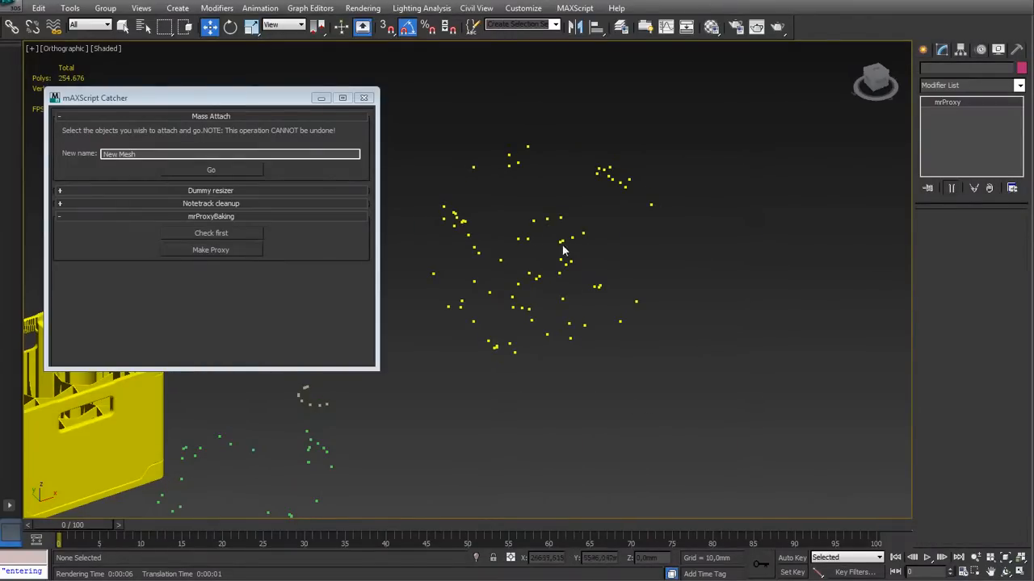
click(210, 249)
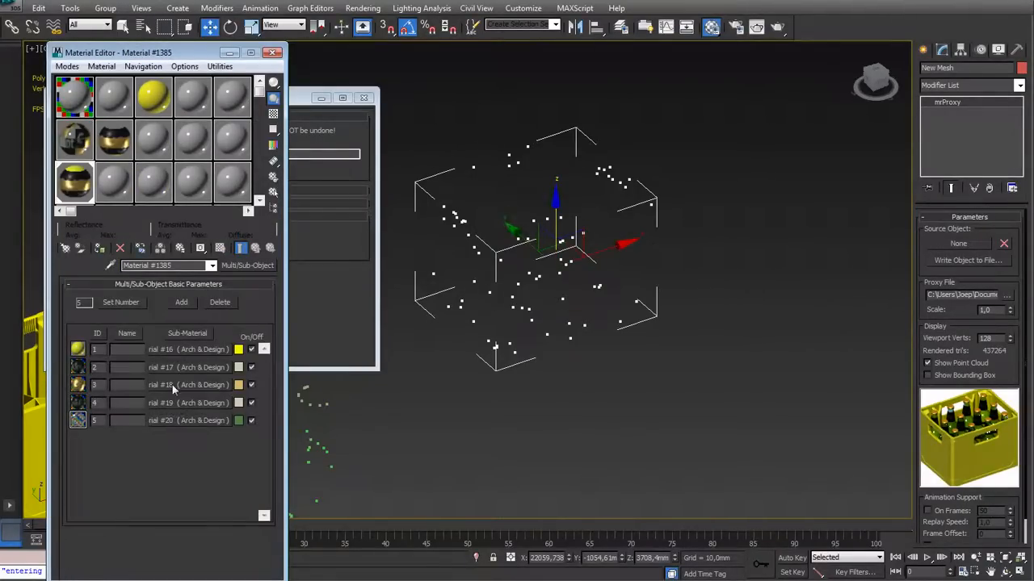
mouse_move(191, 424)
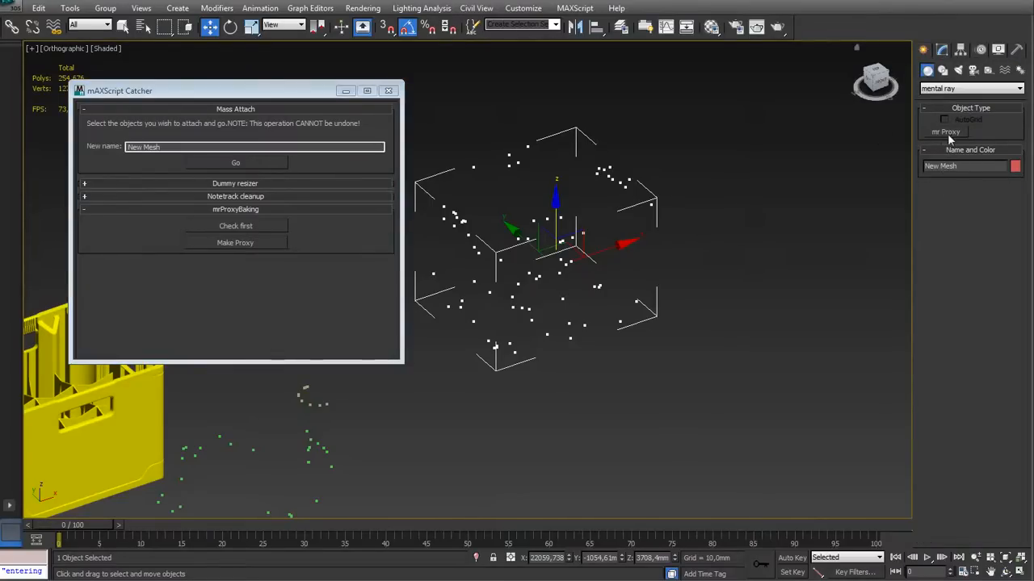
mouse_move(951, 138)
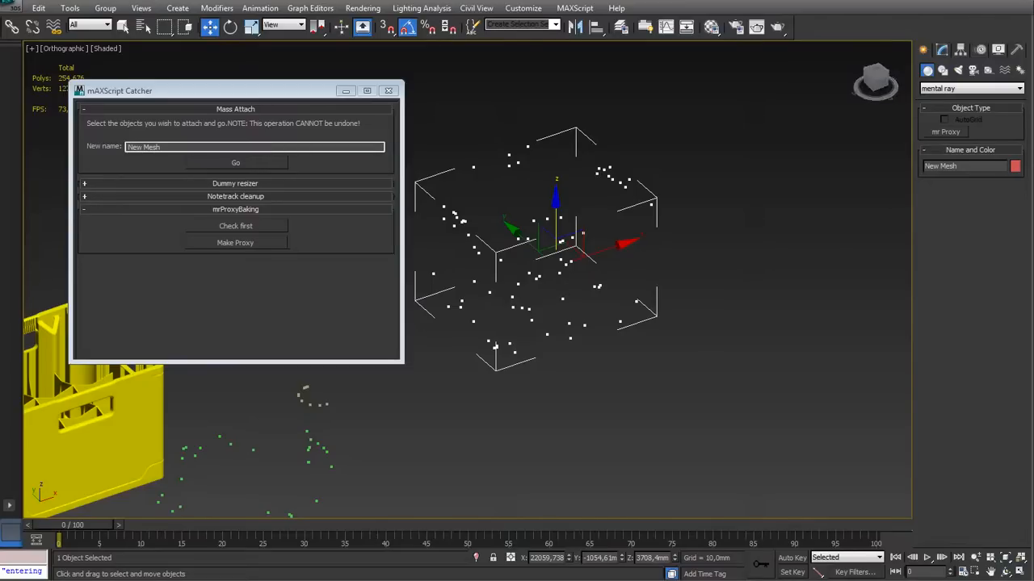
mouse_move(216, 264)
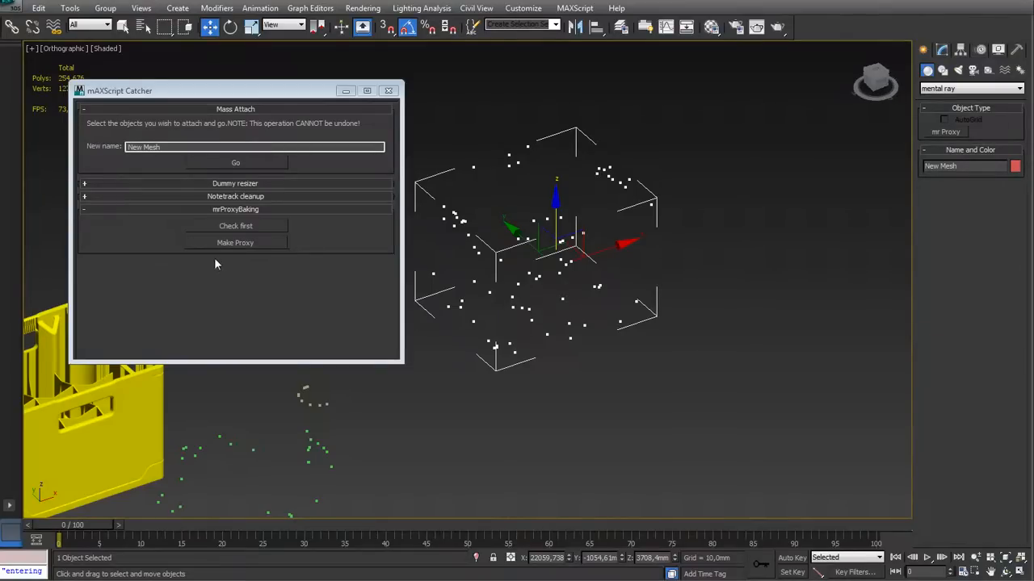
mouse_move(341, 271)
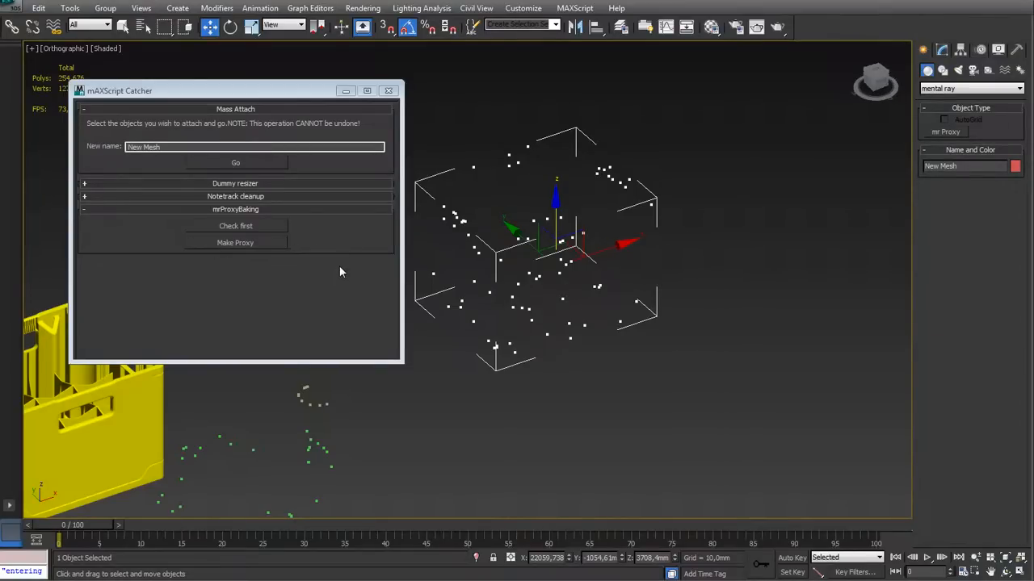
mouse_move(338, 281)
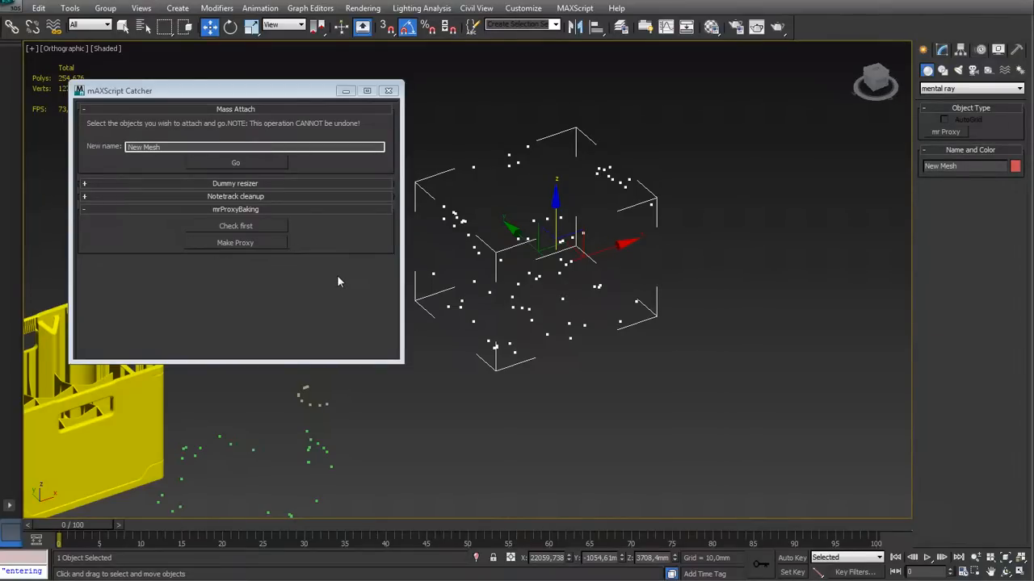